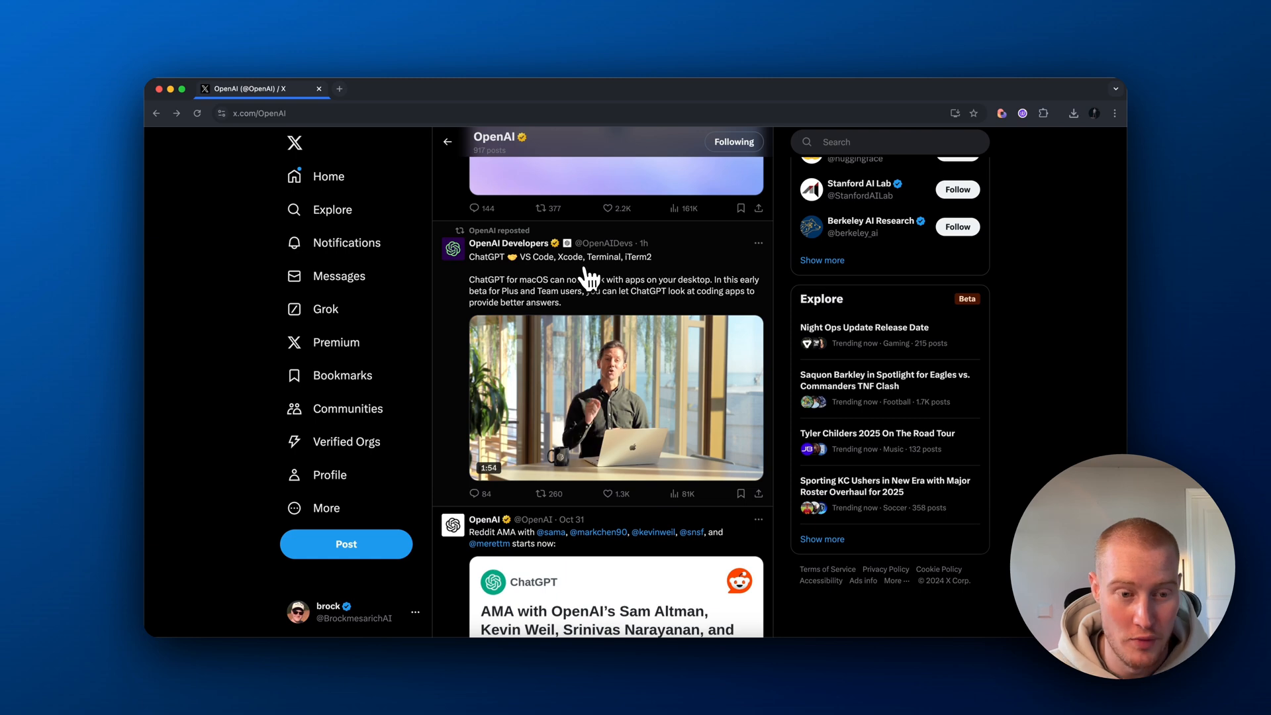
Play the OpenAI Developers video about ChatGPT for macOS working with coding apps
click(617, 398)
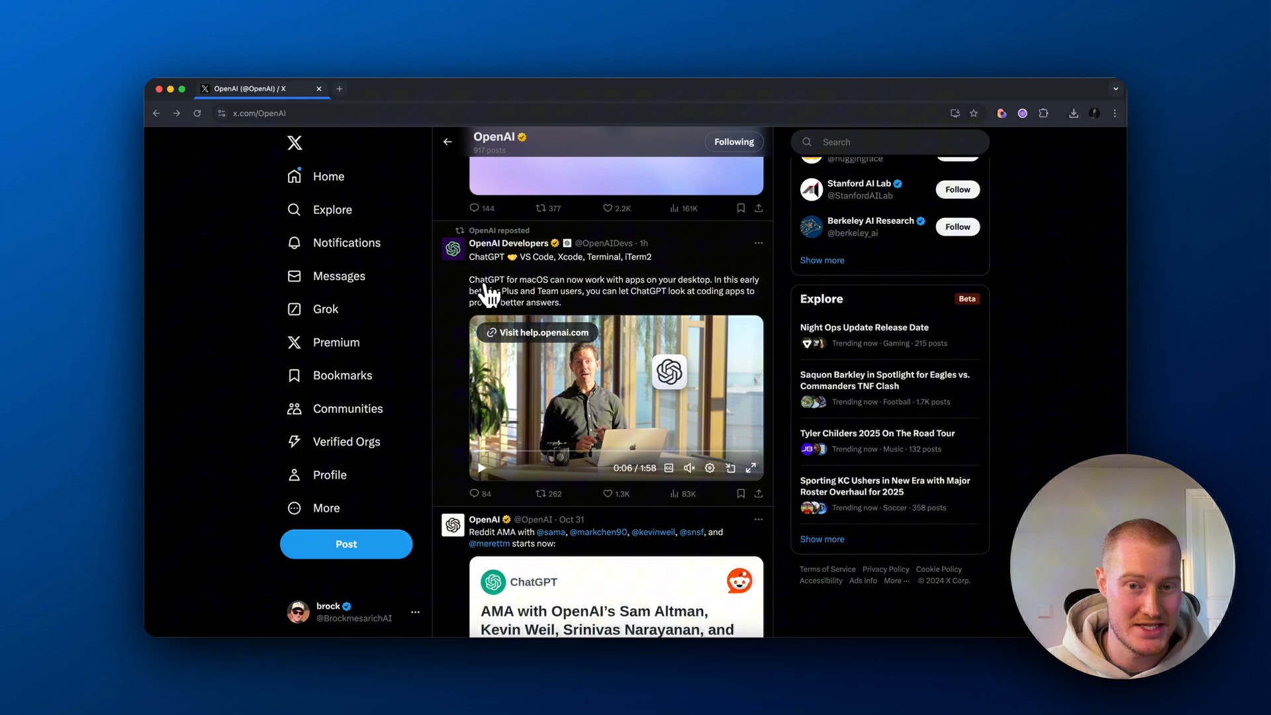
mouse_move(720, 299)
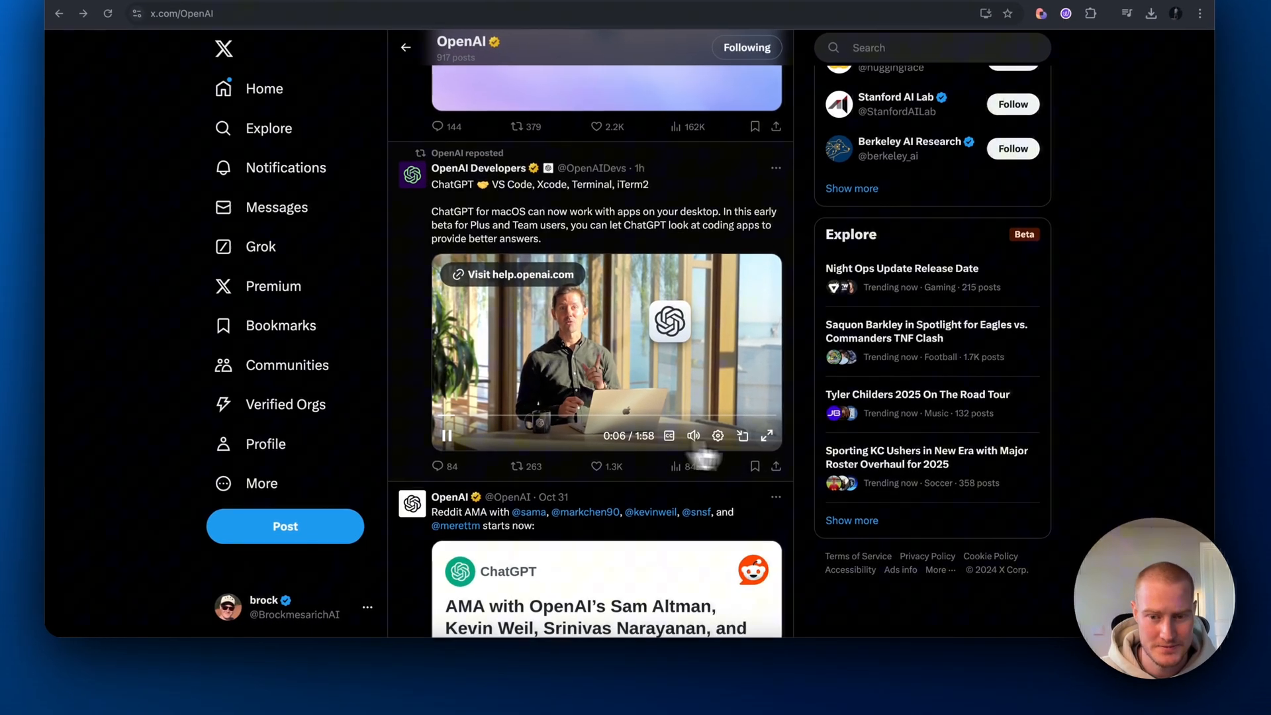
Expand the playing demo video to full screen
click(766, 436)
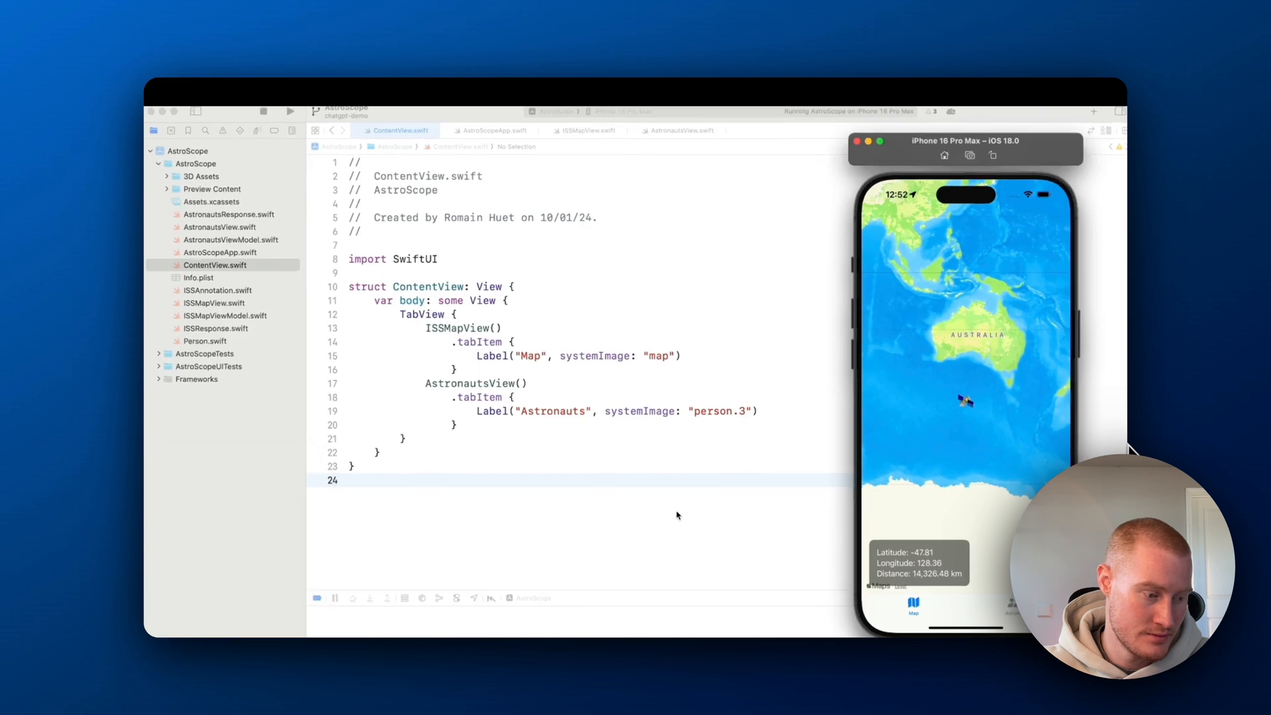
Ask ChatGPT over Xcode to 'add a new screen in the center with the livestream'
click(461, 575)
text(A)
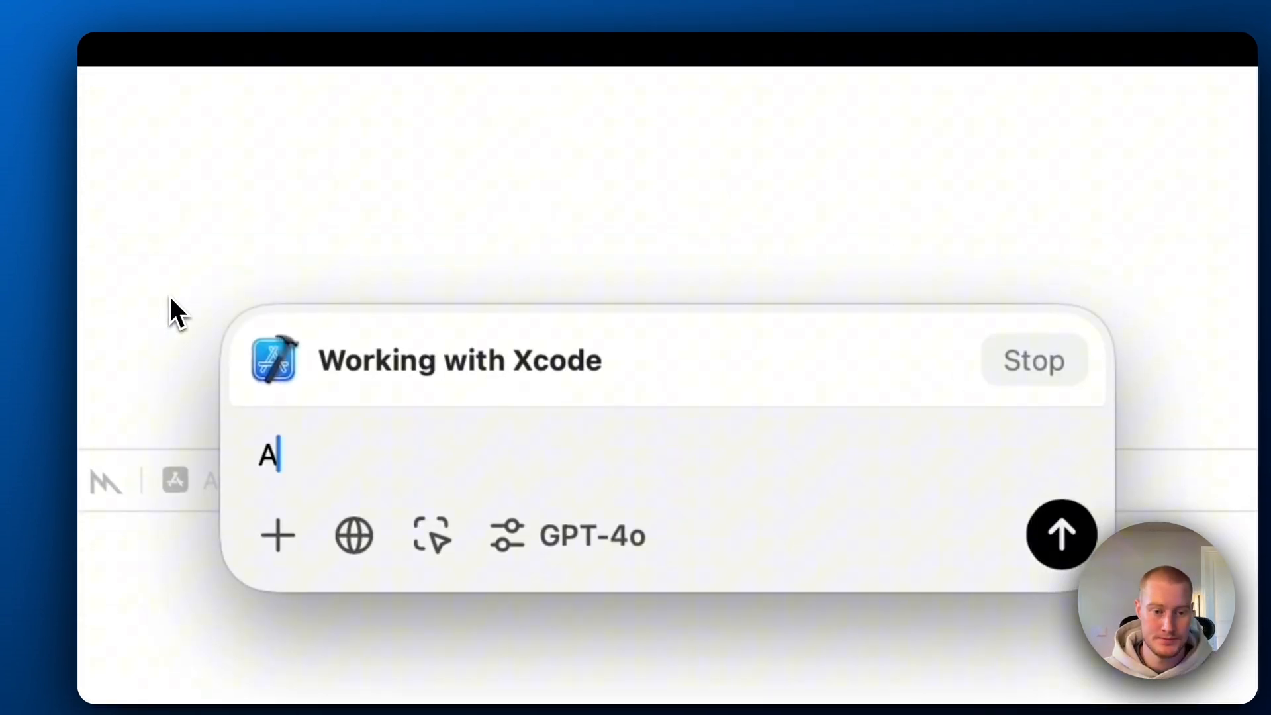
text(dd a new screen i)
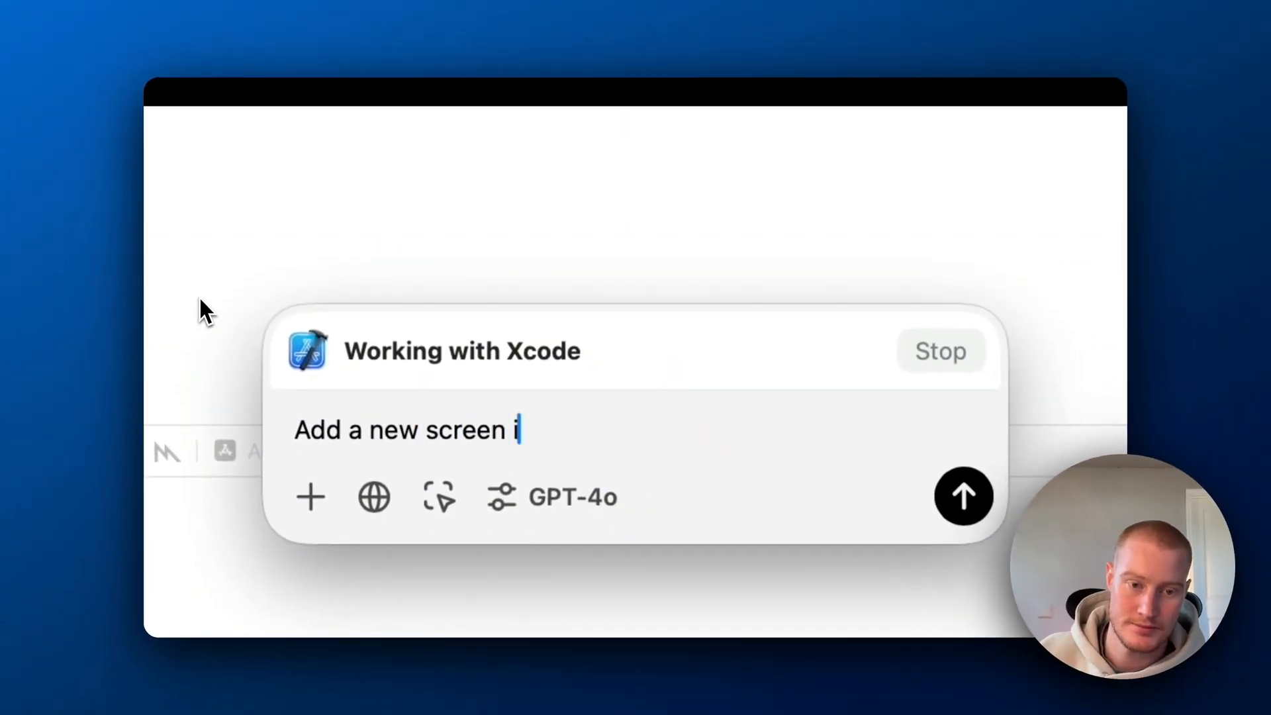
text(n the center wi)
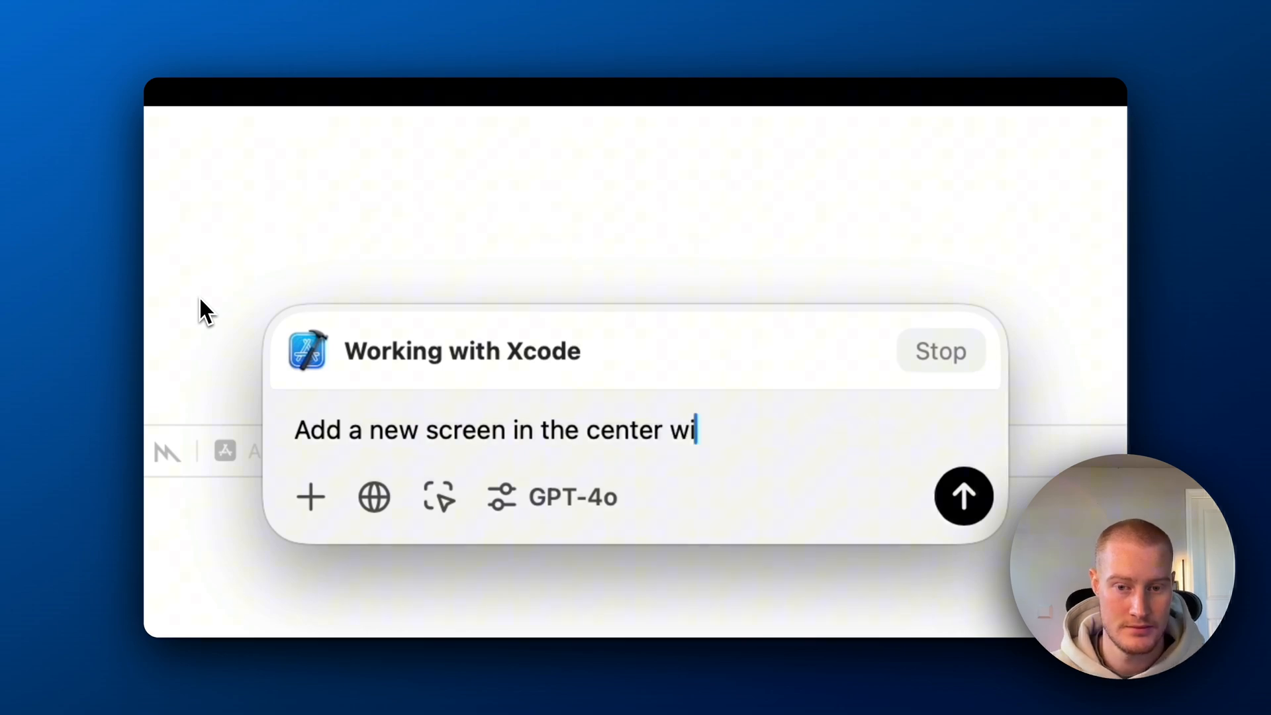
text(th the livestream:)
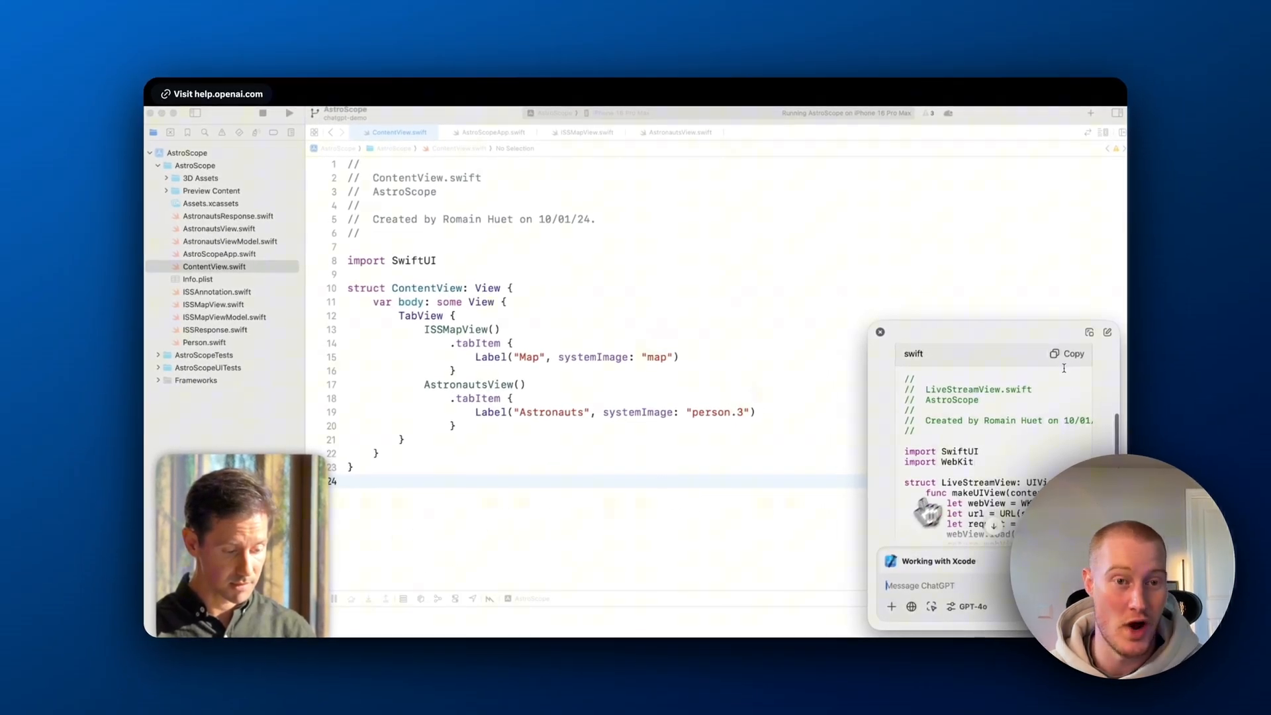
mouse_move(435, 235)
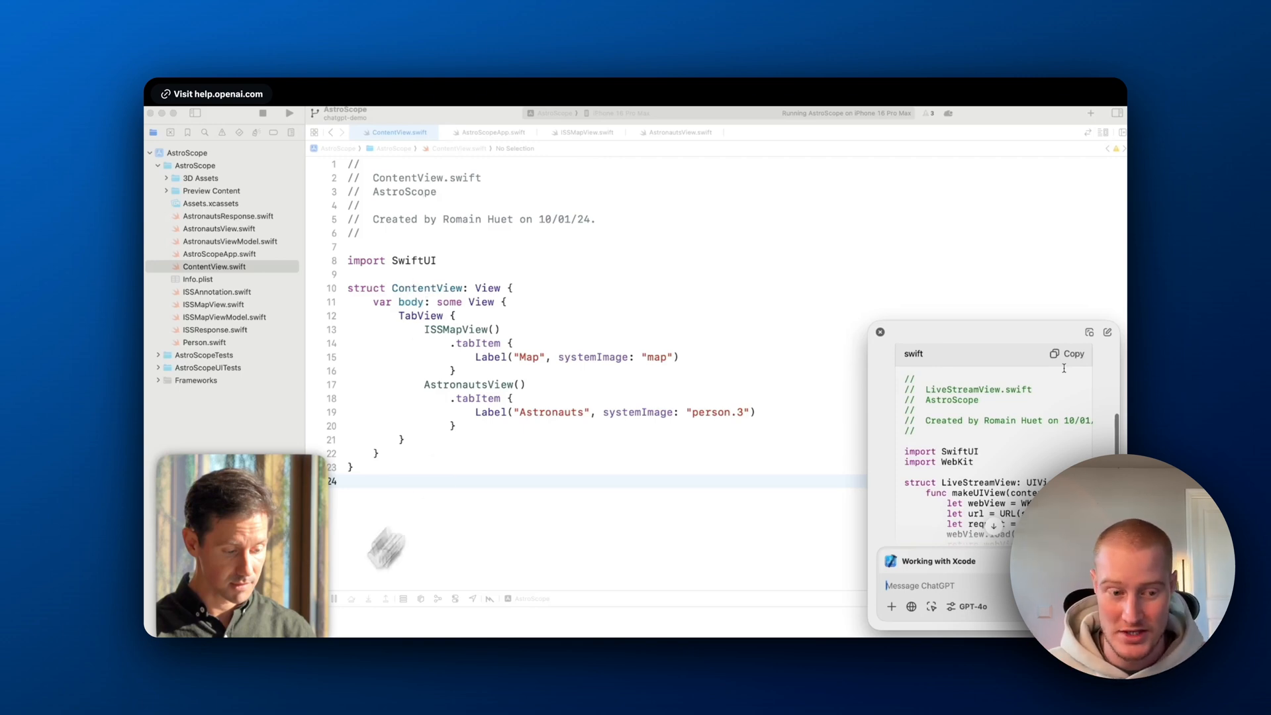
Copy the generated code into a new LiveStreamView.swift file in AstroScope
click(1066, 354)
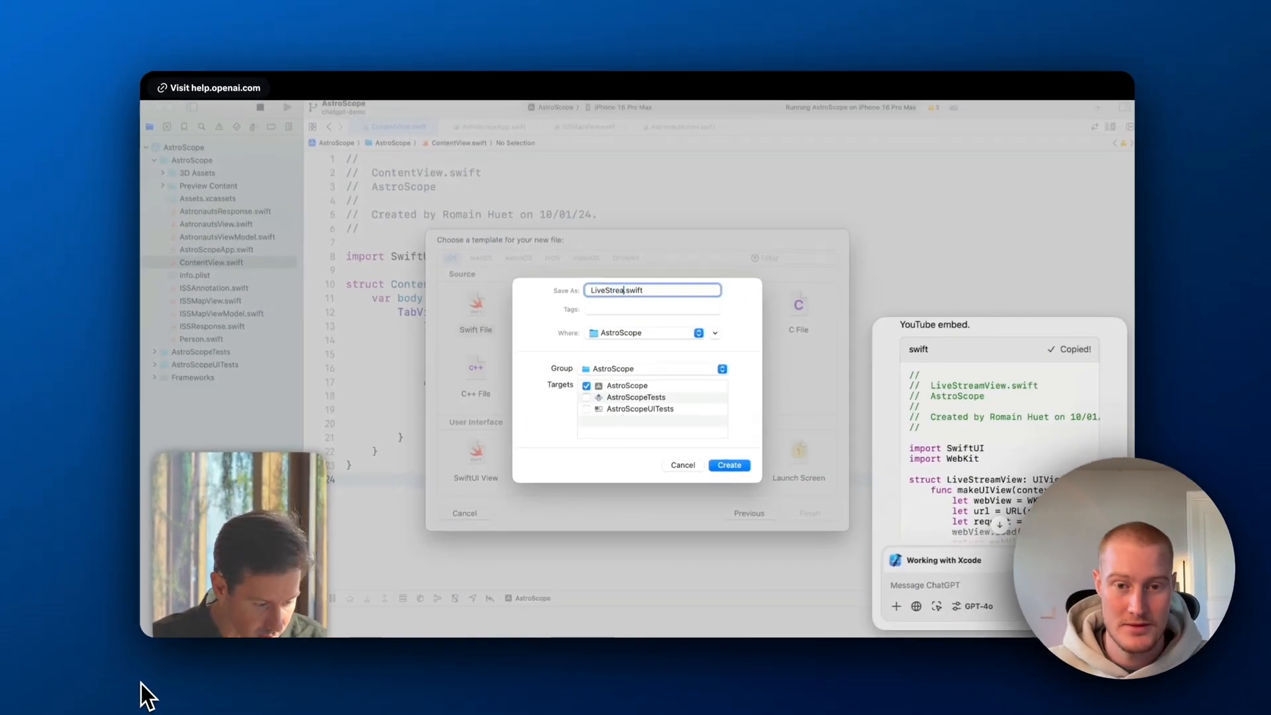
click(729, 465)
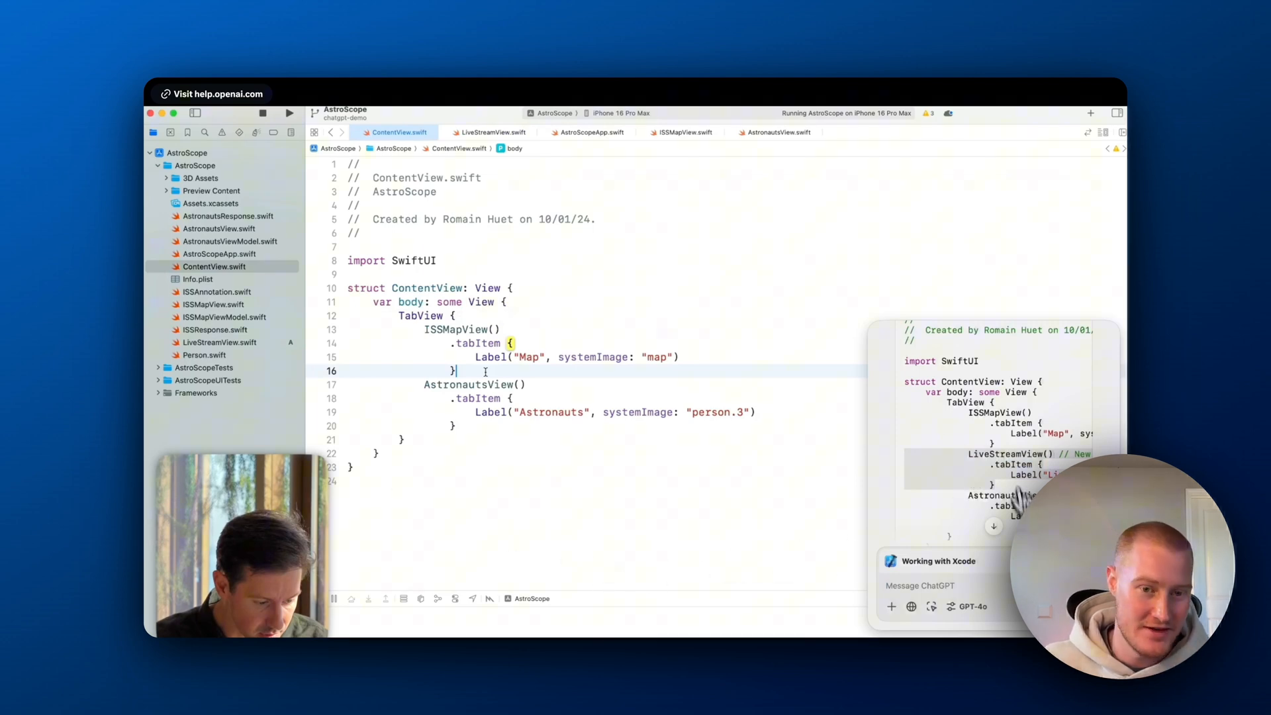
mouse_move(161, 696)
text(Push changes like my last commit)
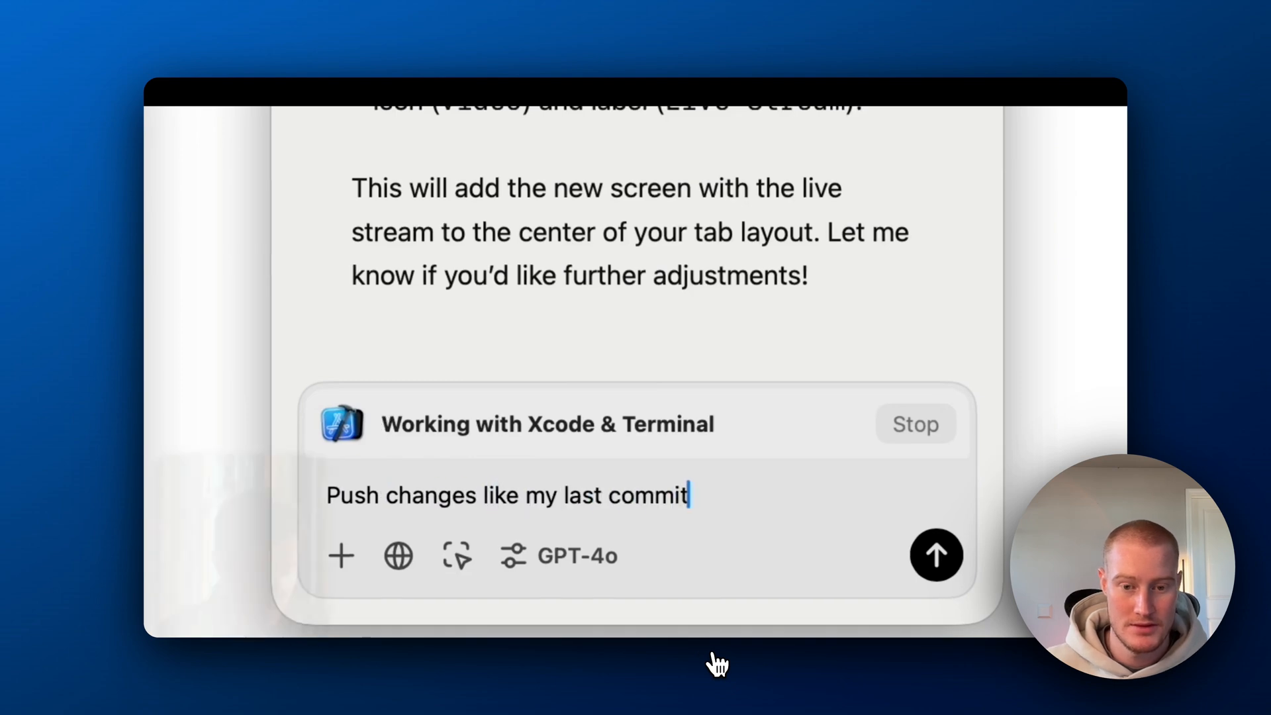
Request a push, then run ChatGPT's git add for ContentView.swift in Terminal
click(936, 555)
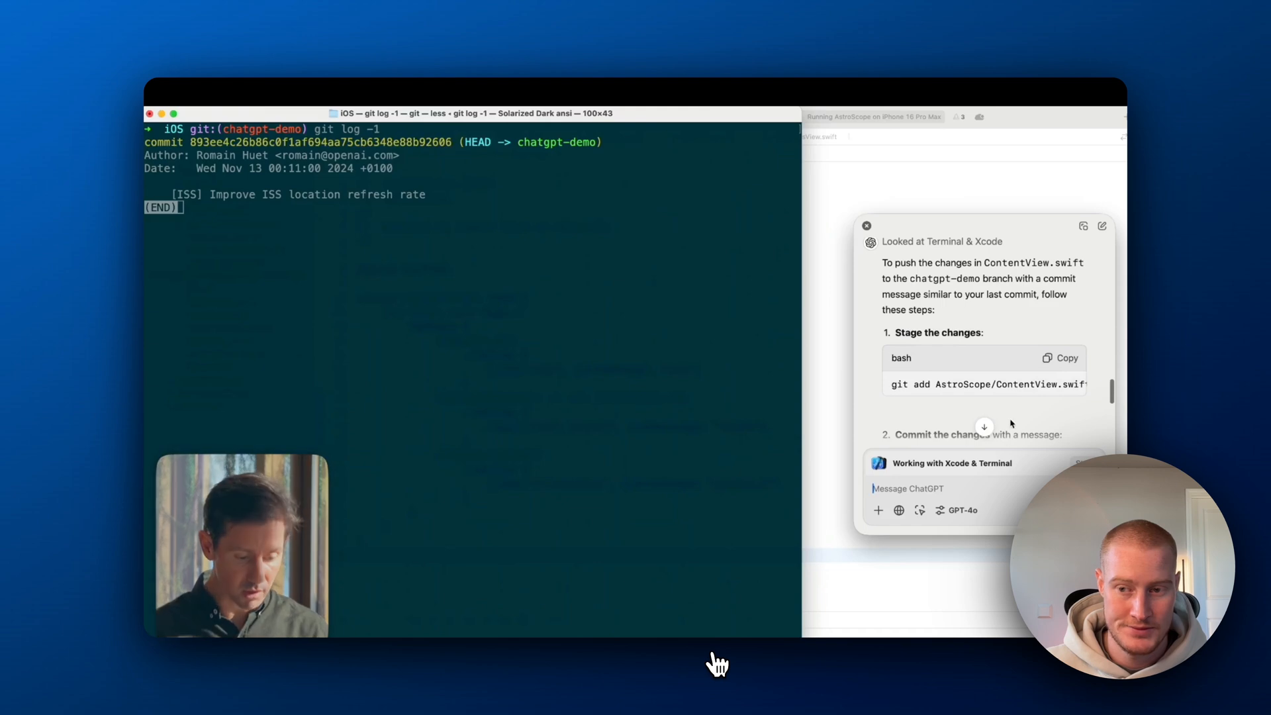
click(1060, 357)
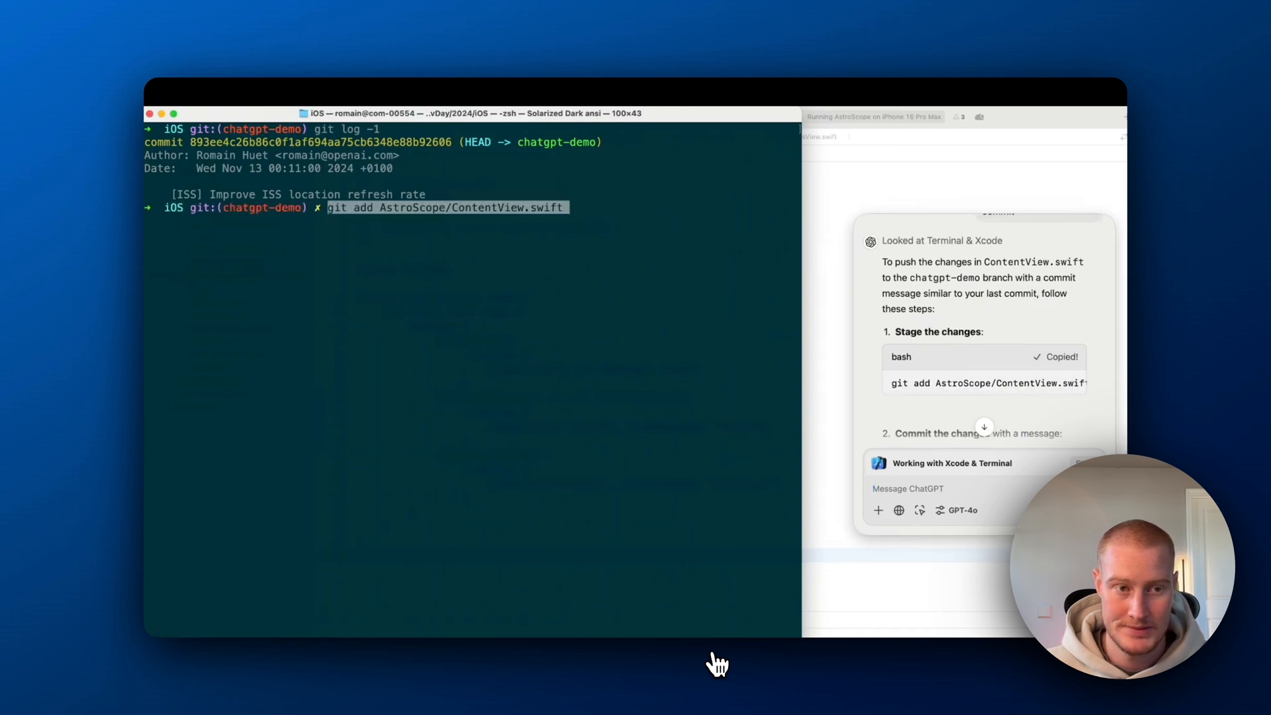
key(Enter)
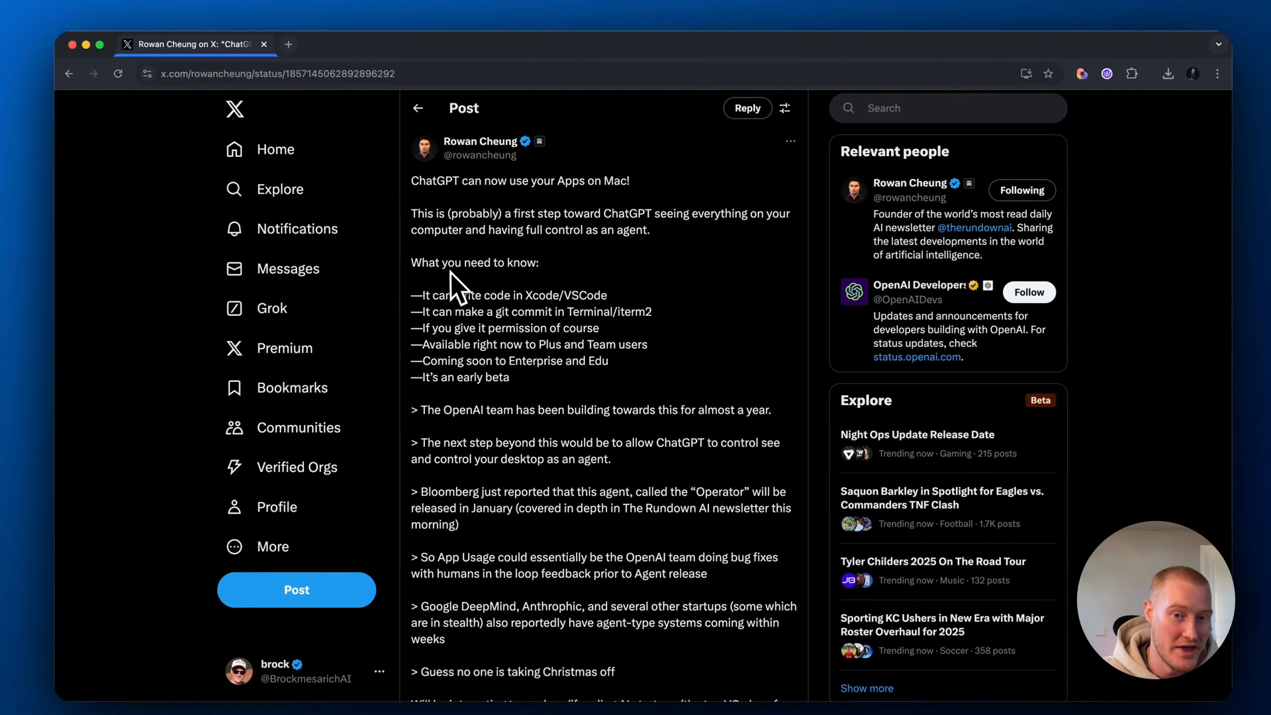
Highlight 'It can write code in Xcode/VSCode', then just 'Xcode/VSCode', in the post
drag(420, 294, 606, 294)
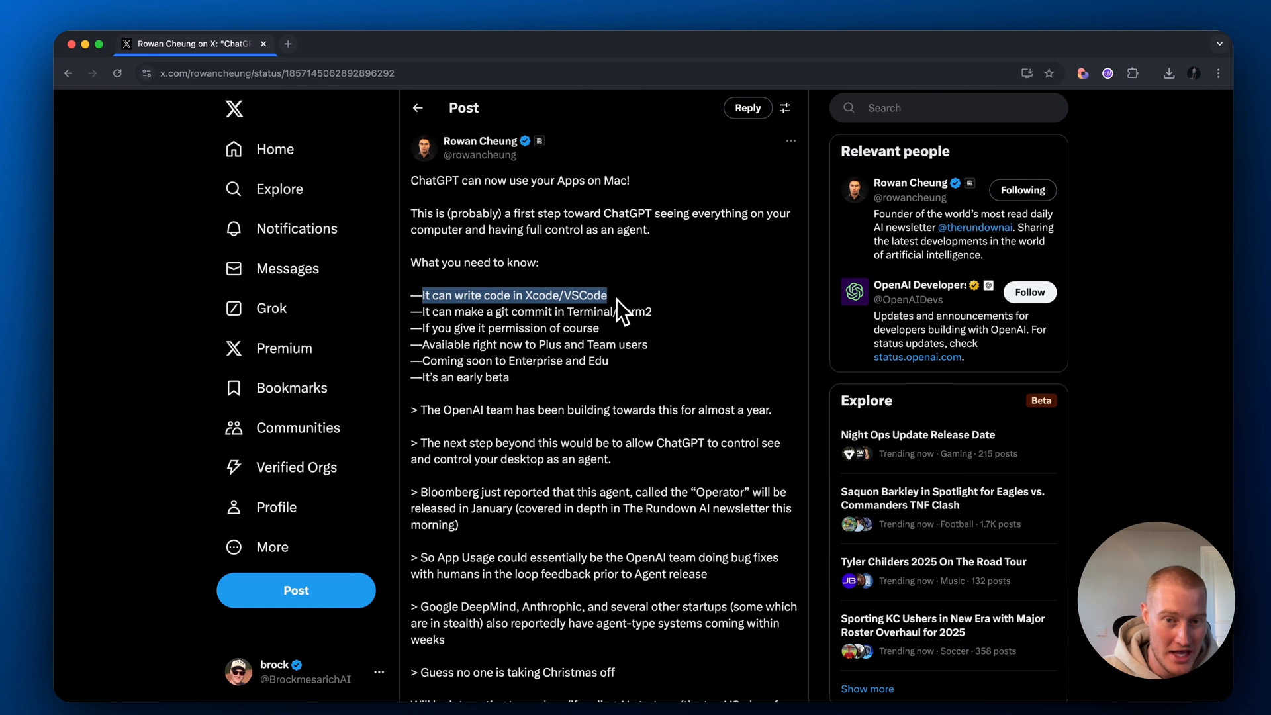
drag(419, 311, 577, 311)
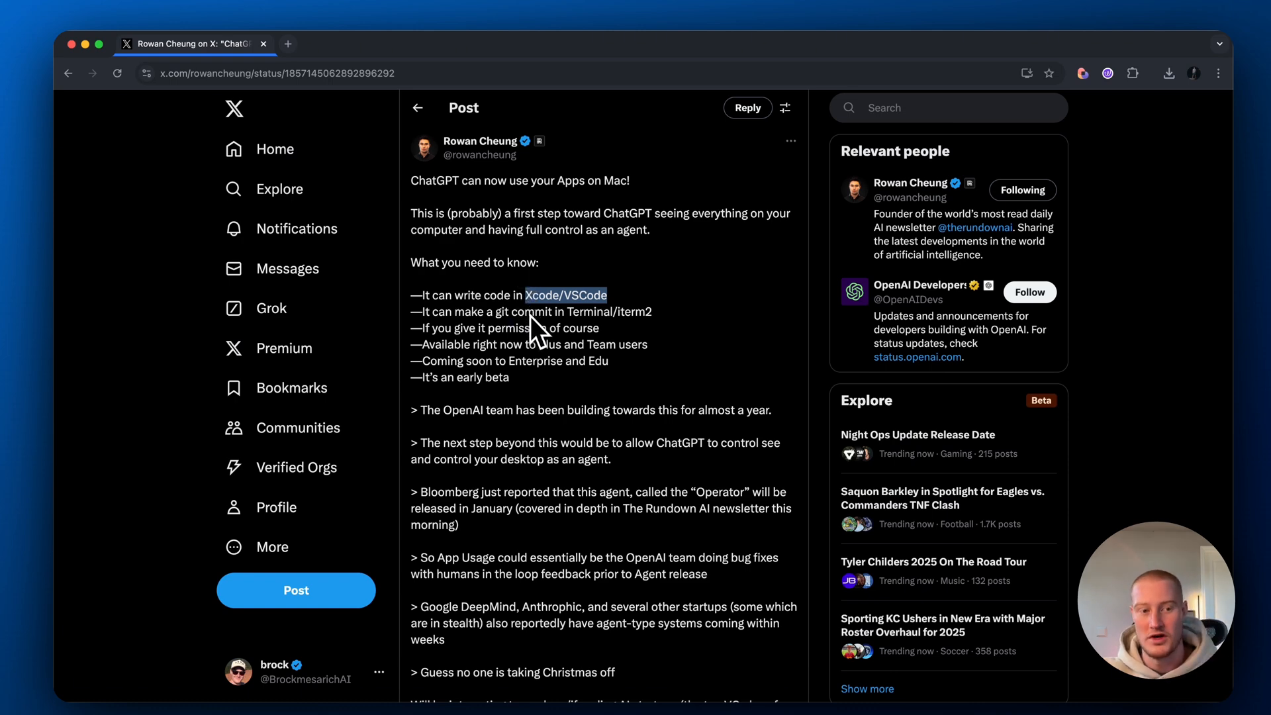
scroll(down, 3)
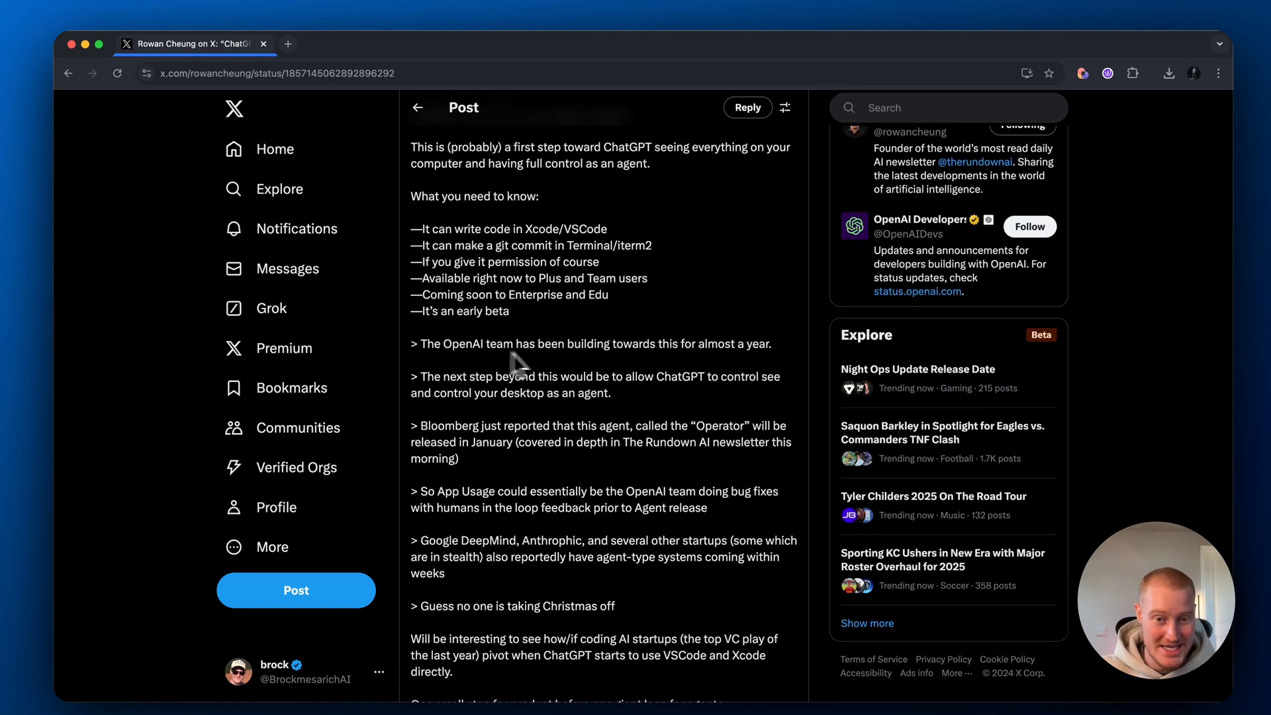
mouse_move(726, 383)
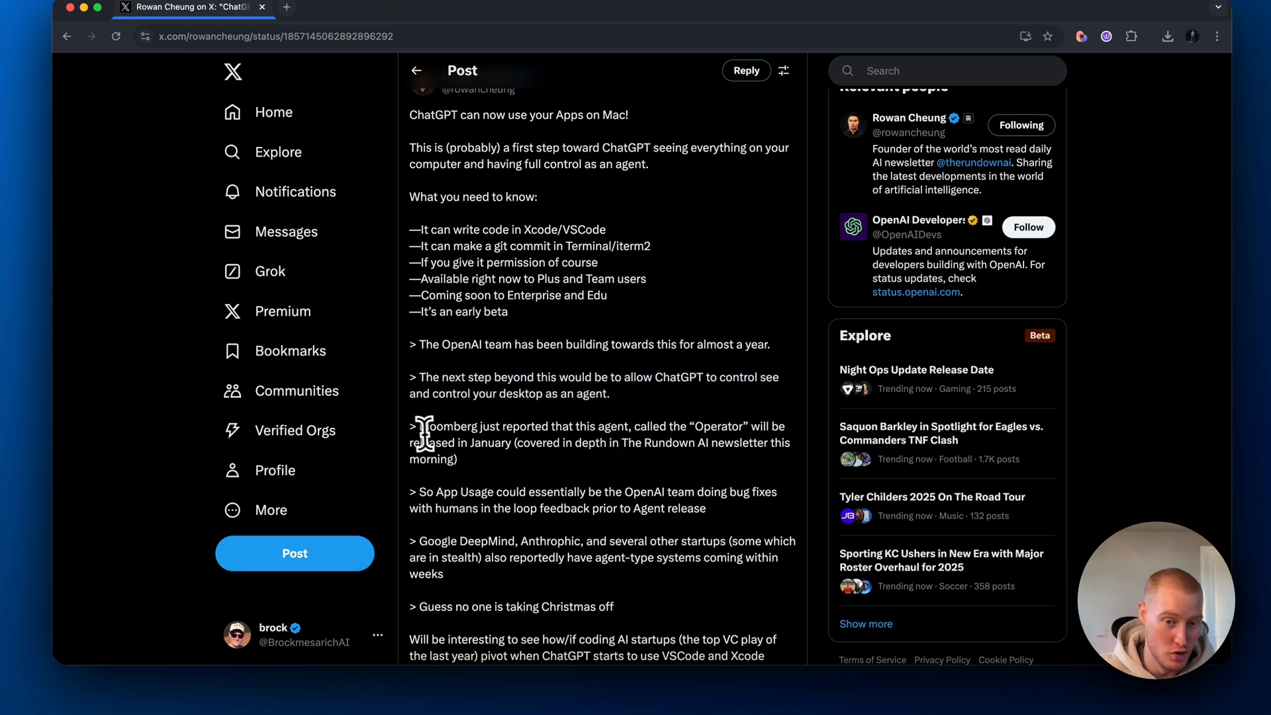
drag(421, 426, 457, 458)
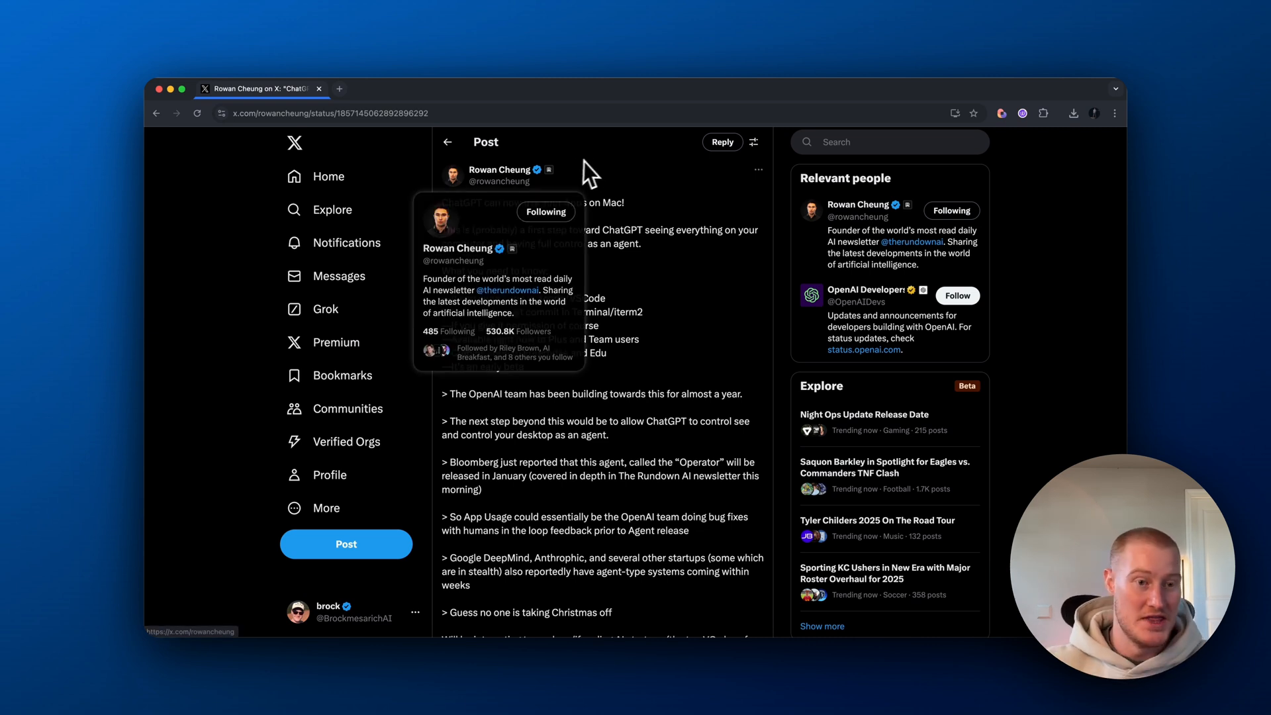
mouse_move(598, 174)
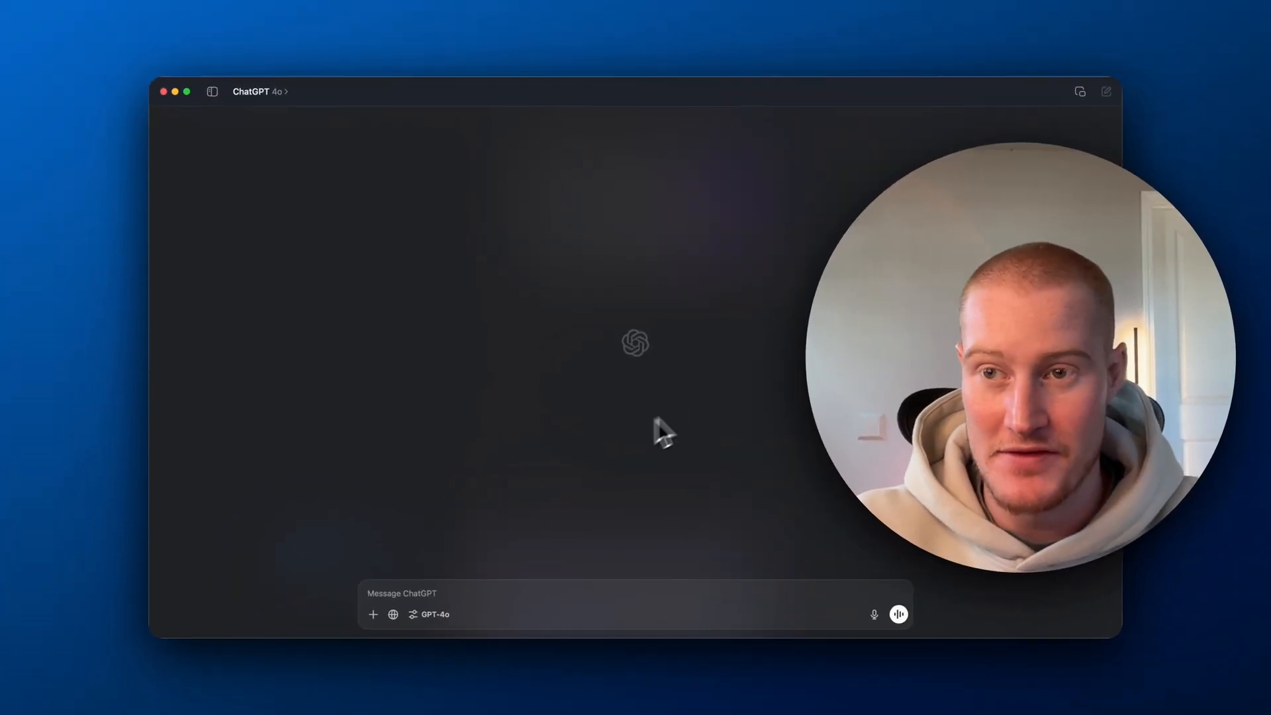
mouse_move(955, 139)
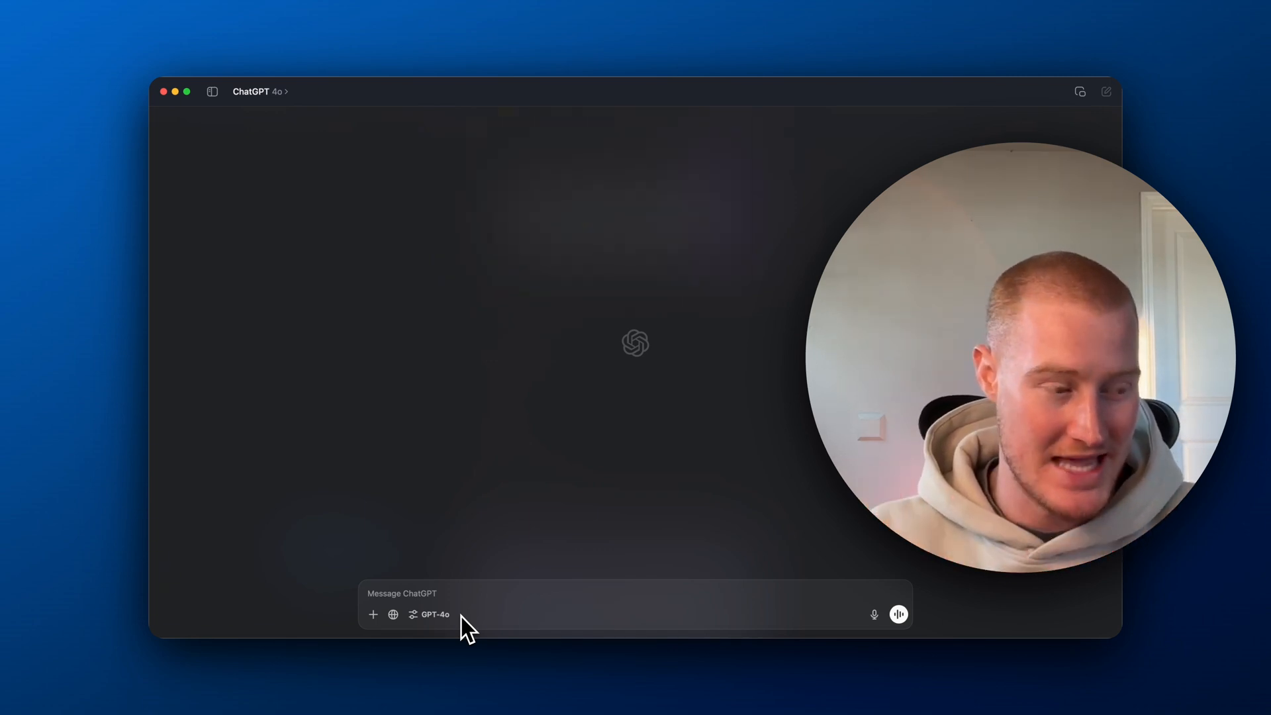
mouse_move(493, 581)
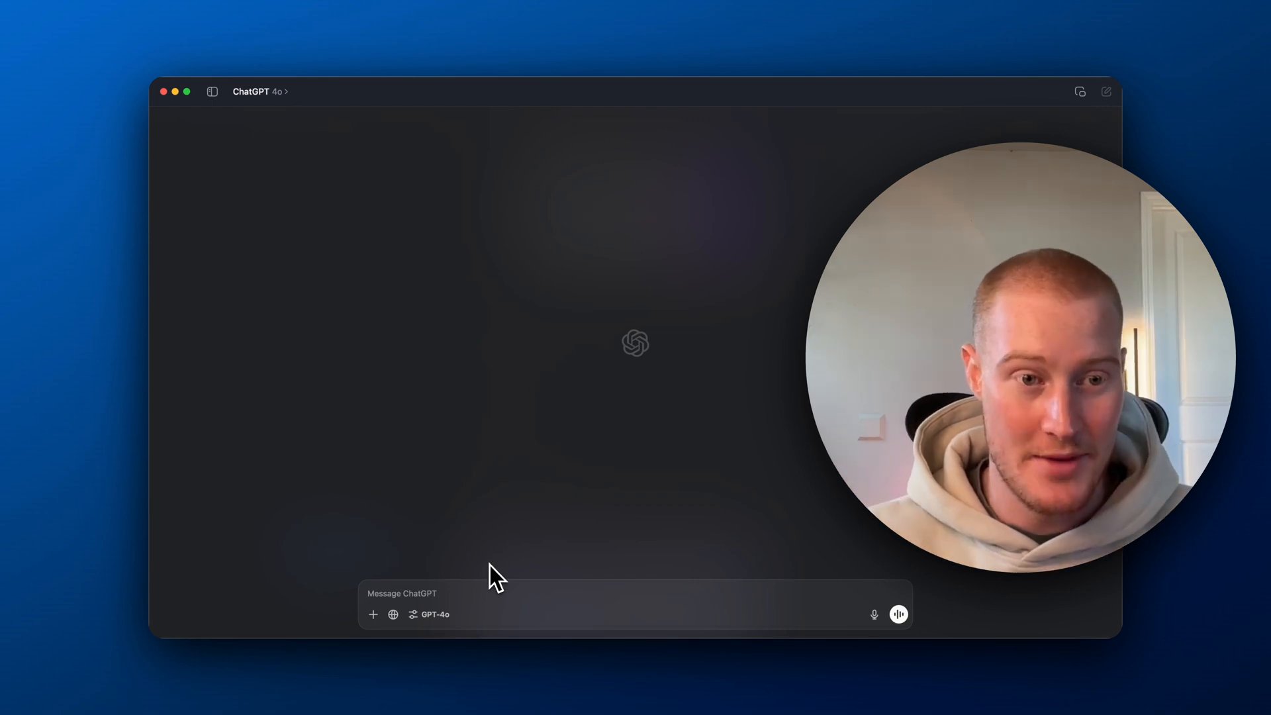